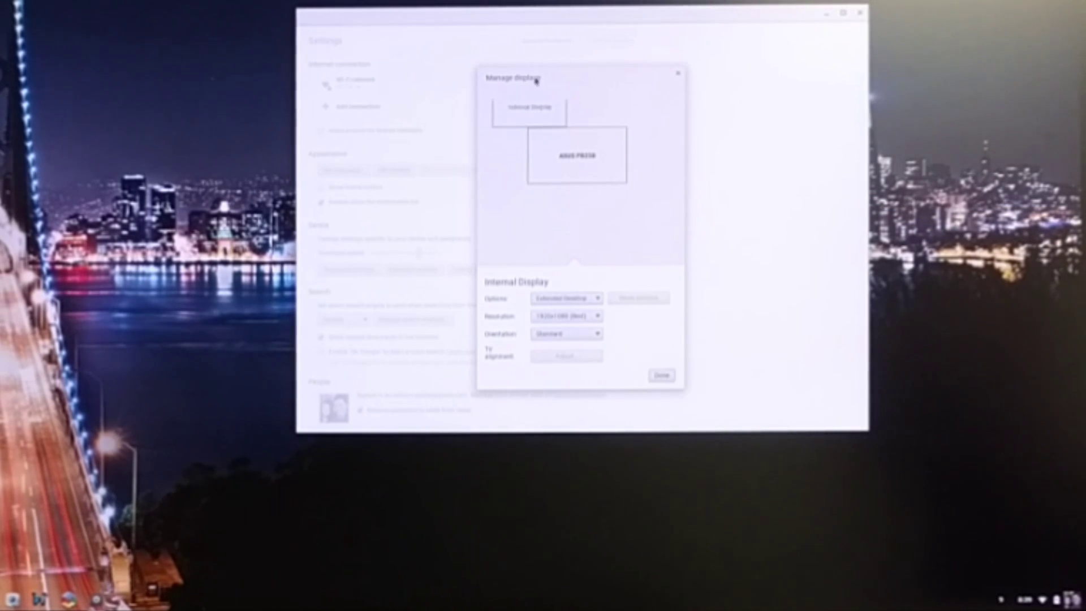
Position the ASUS PB258 above the internal and Dell displays and confirm with Done.
drag(528, 111, 563, 206)
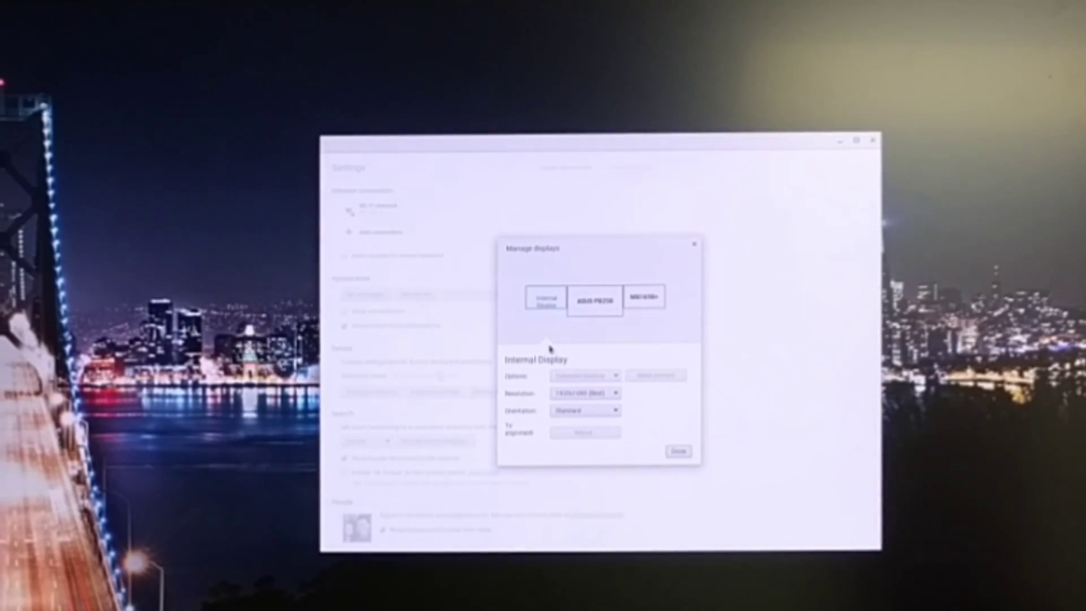
drag(545, 295, 571, 329)
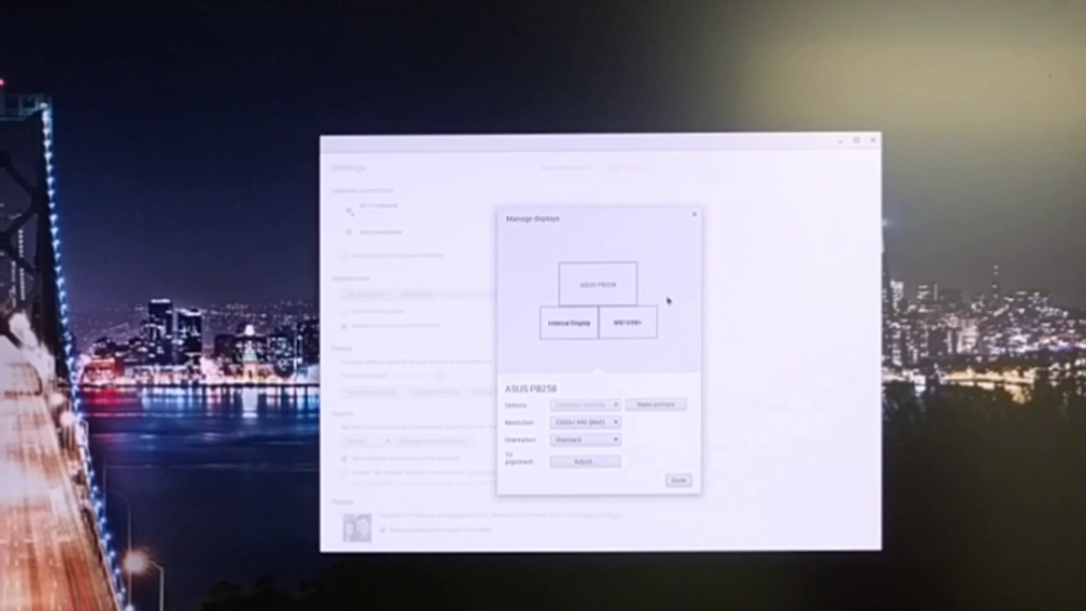
mouse_move(606, 339)
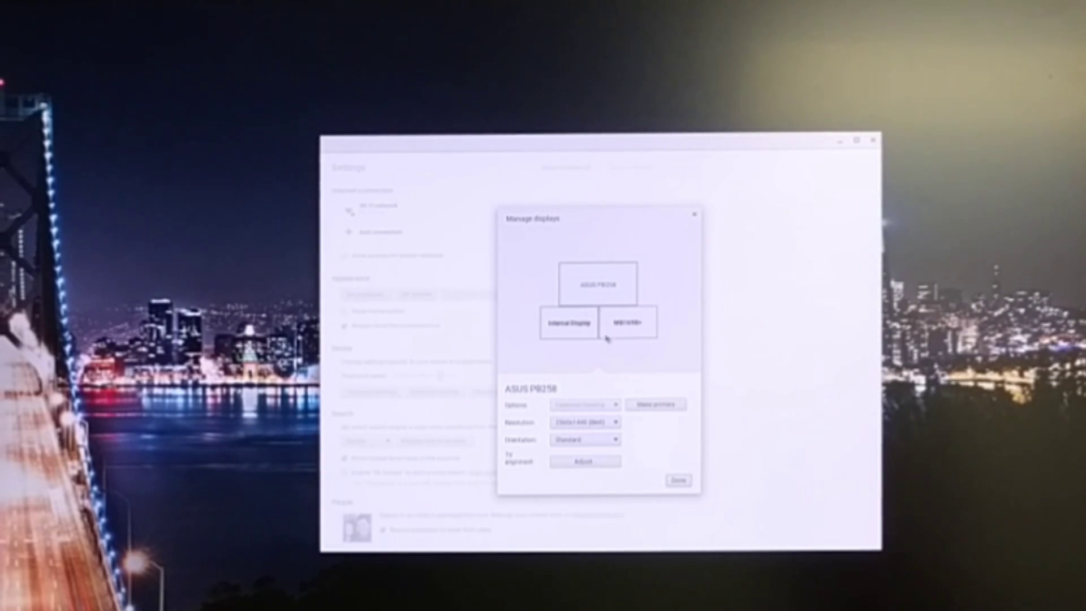
click(678, 480)
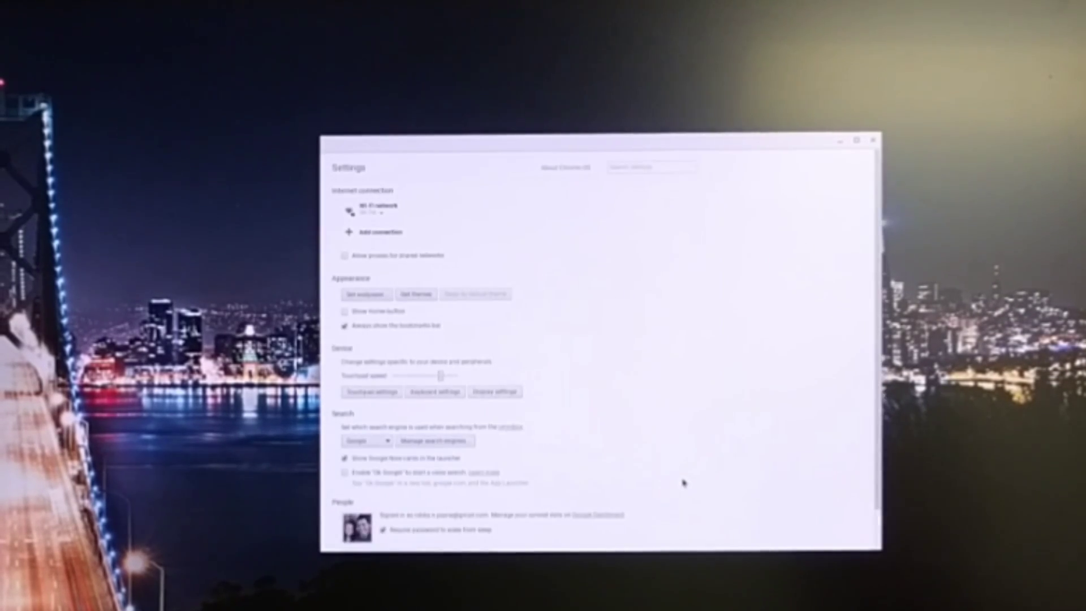